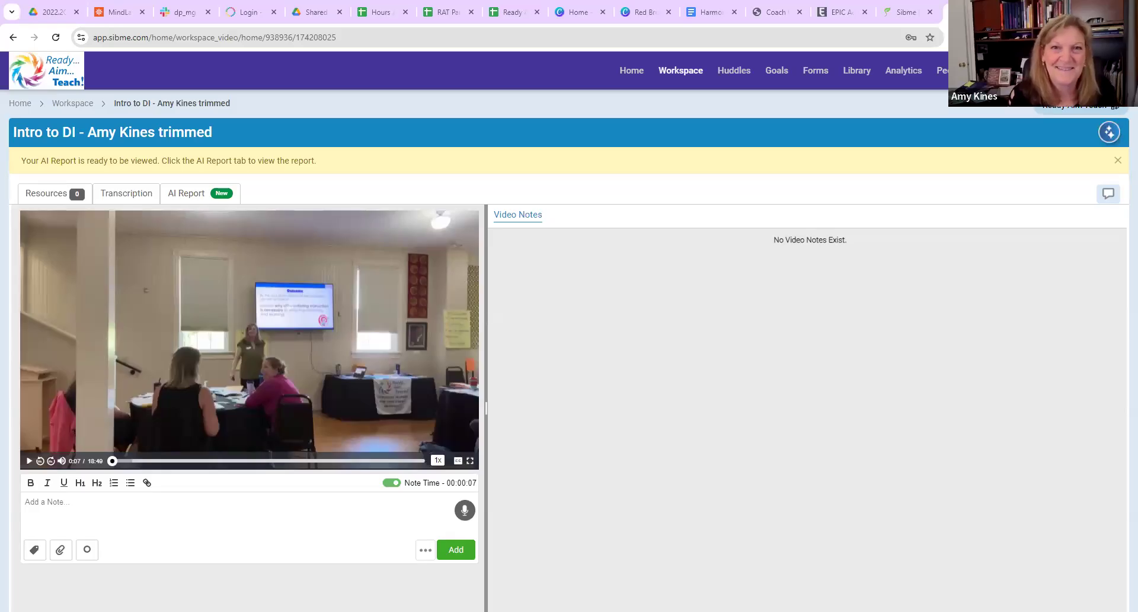
pyautogui.moveTo(952, 417)
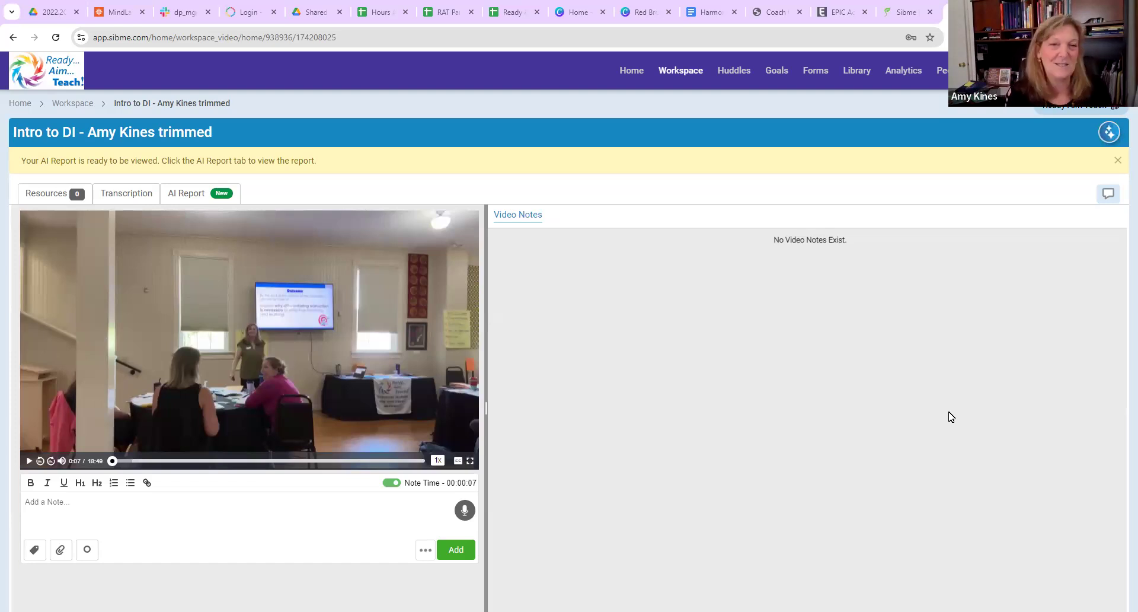
pyautogui.moveTo(915, 388)
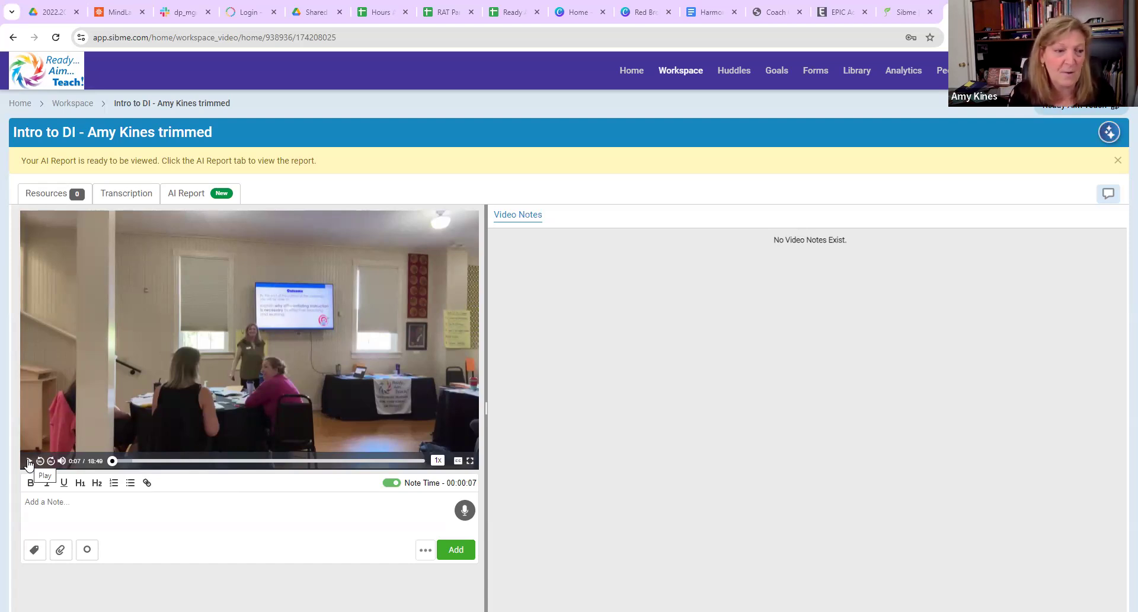
# - Play the video and post the 0:43 note 'I'm wondering if a student could have shared the objective.'
pyautogui.click(29, 460)
pyautogui.write("I'm wondering if")
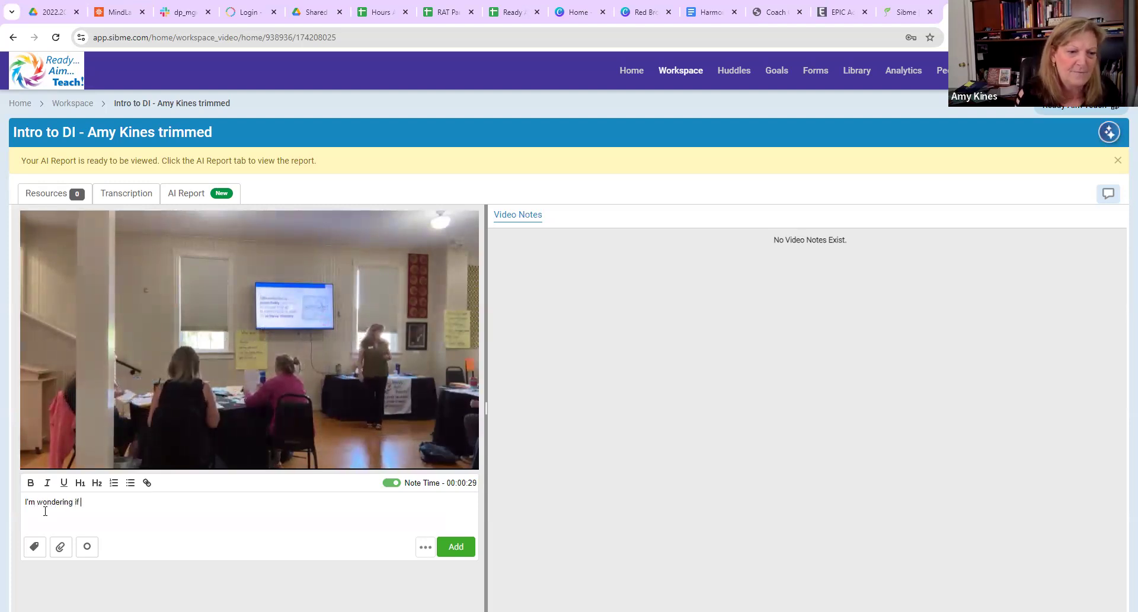
pyautogui.write('a student')
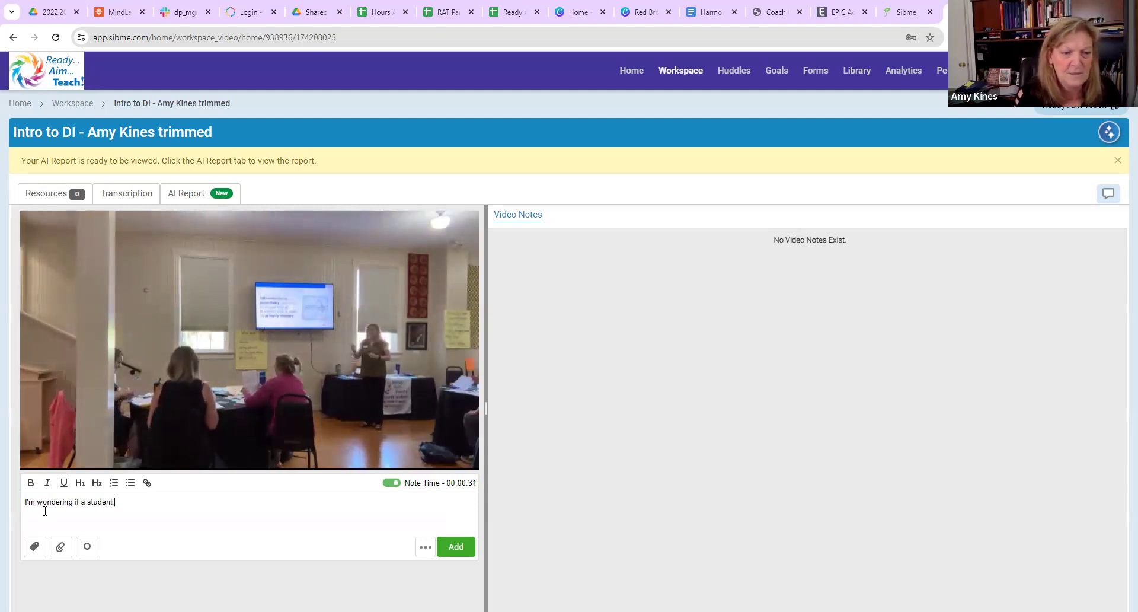
pyautogui.write('could have shared the objective.')
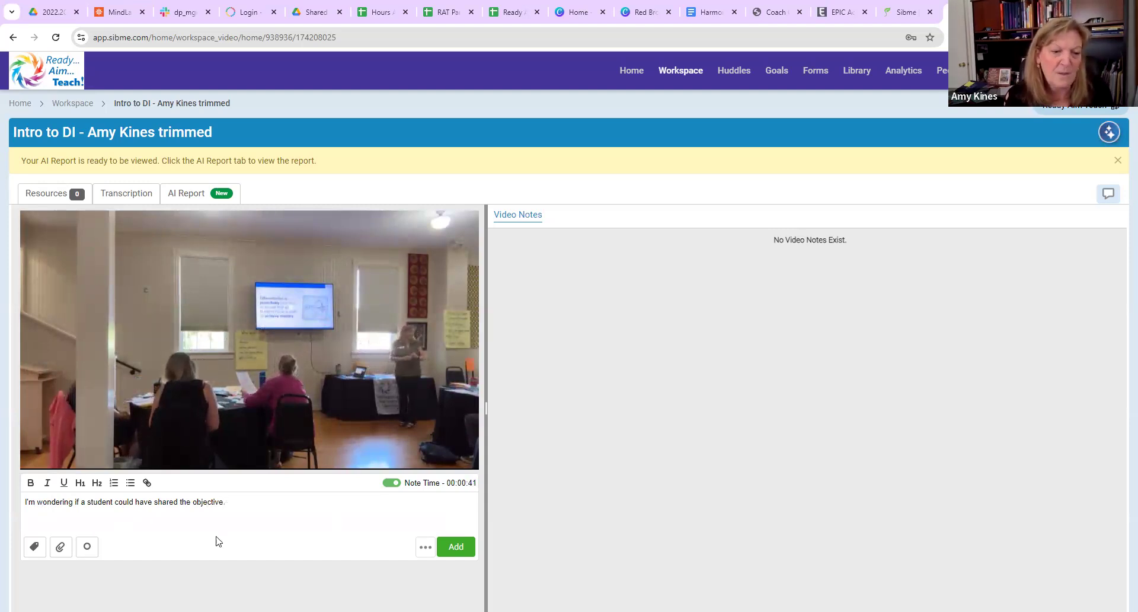
pyautogui.click(456, 547)
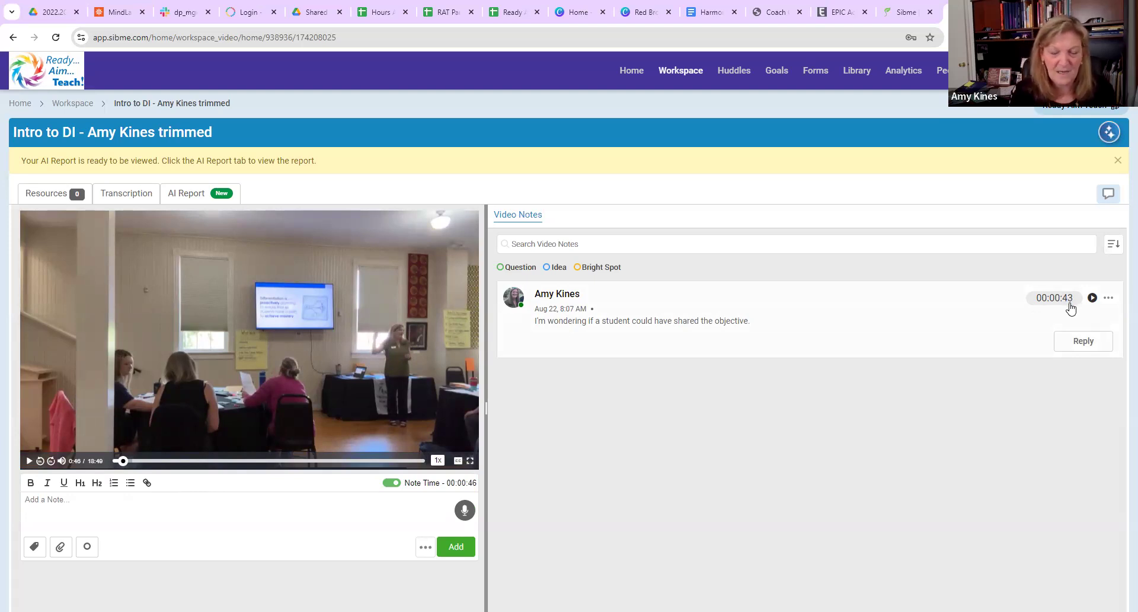
pyautogui.moveTo(320, 498)
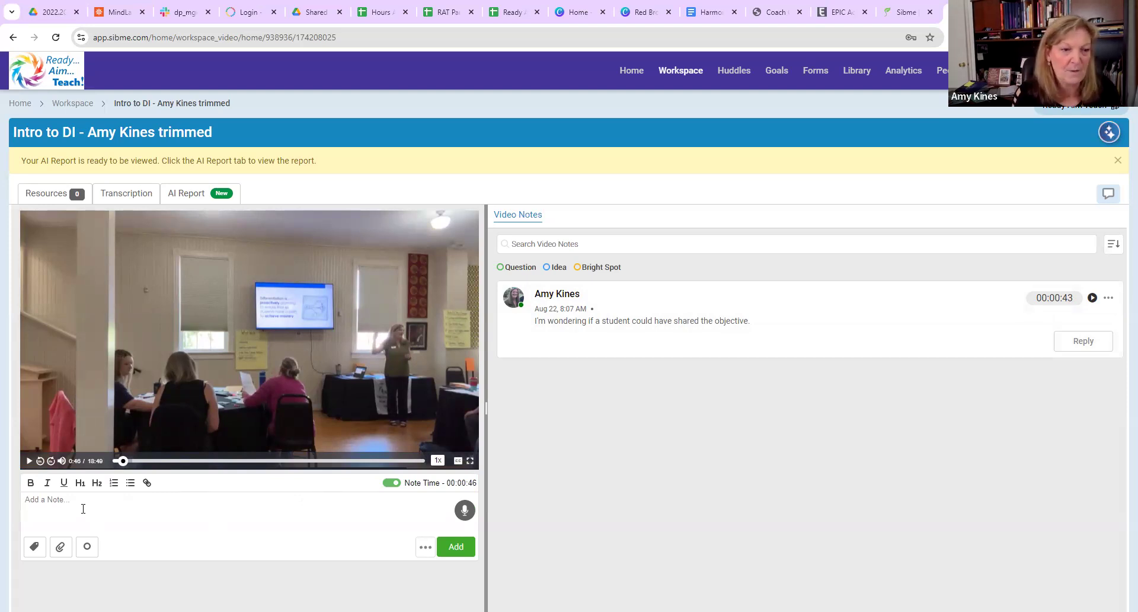
# - Post 'Could a participant read this?' at 0:46 tagged as a Question
pyautogui.write('Could a participant read this?')
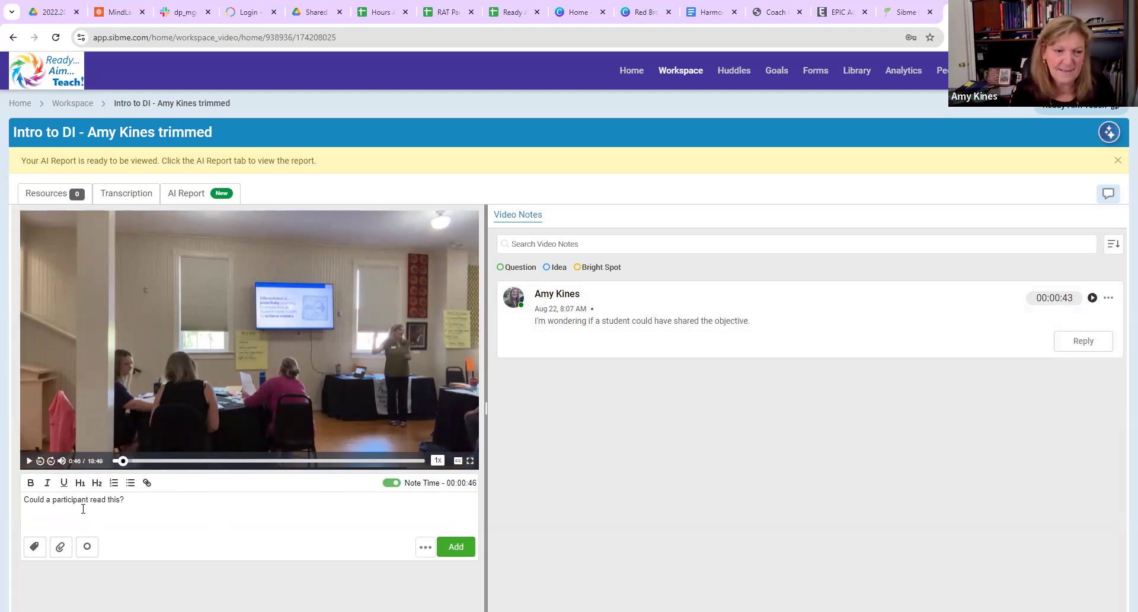
pyautogui.click(87, 547)
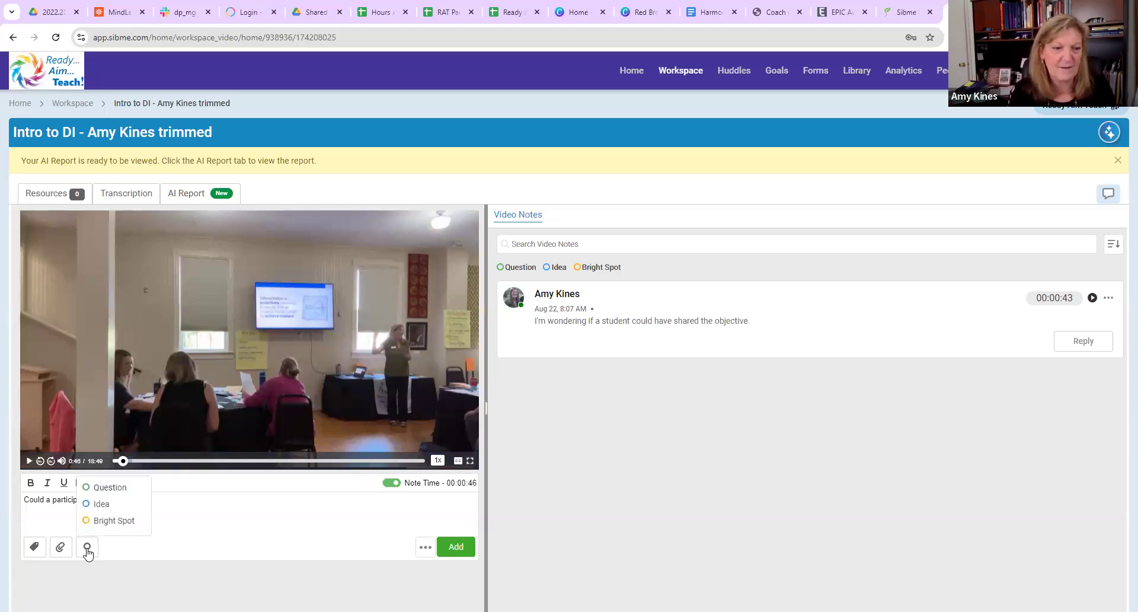
pyautogui.moveTo(97, 526)
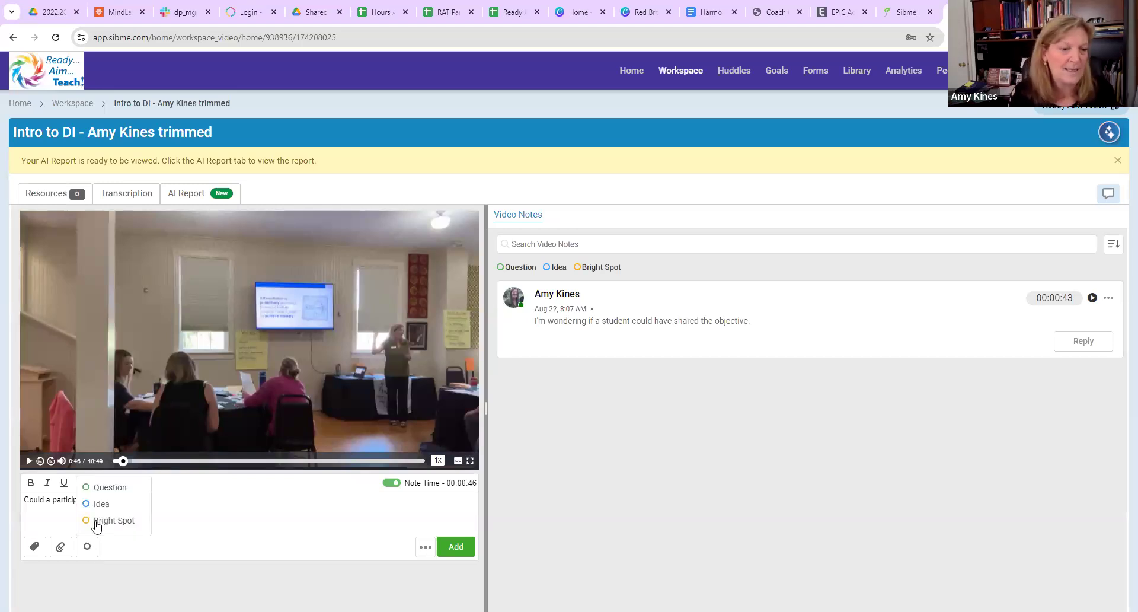
pyautogui.click(113, 520)
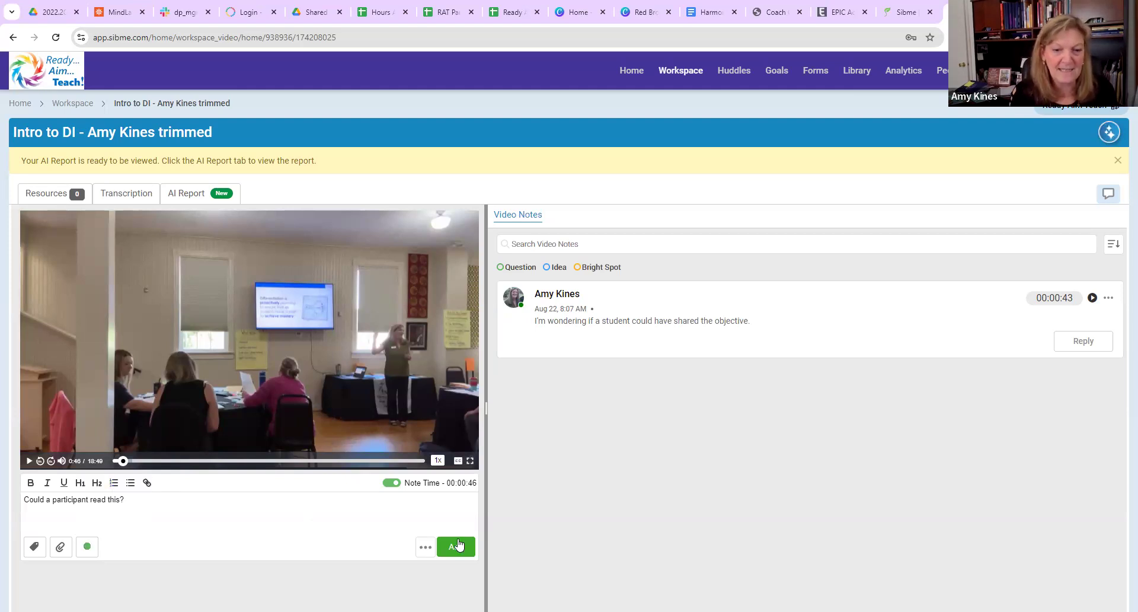
pyautogui.click(456, 547)
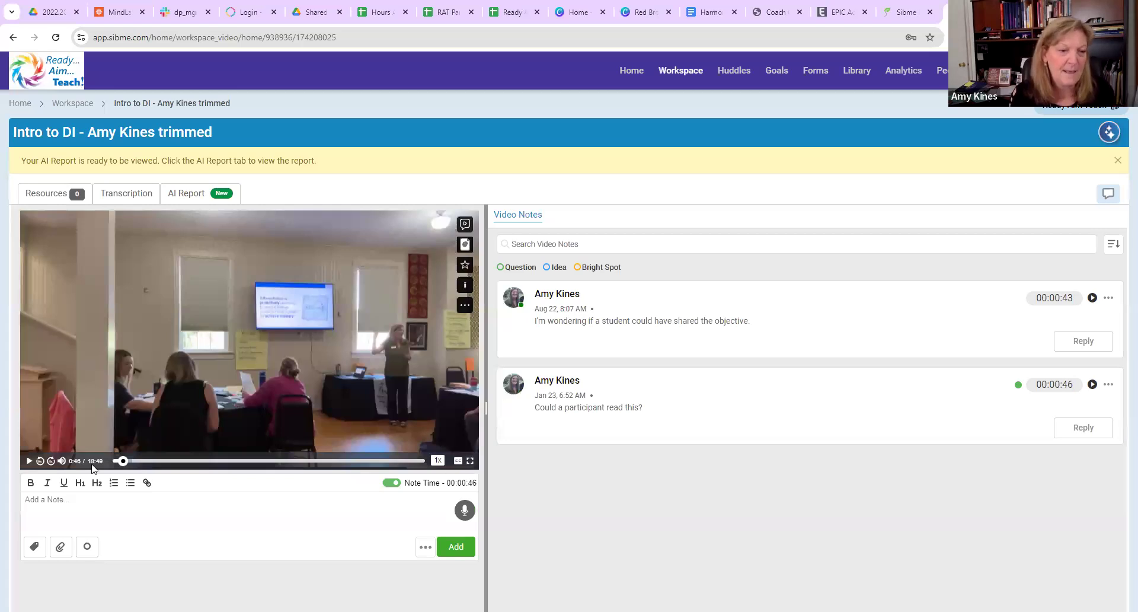
pyautogui.click(150, 460)
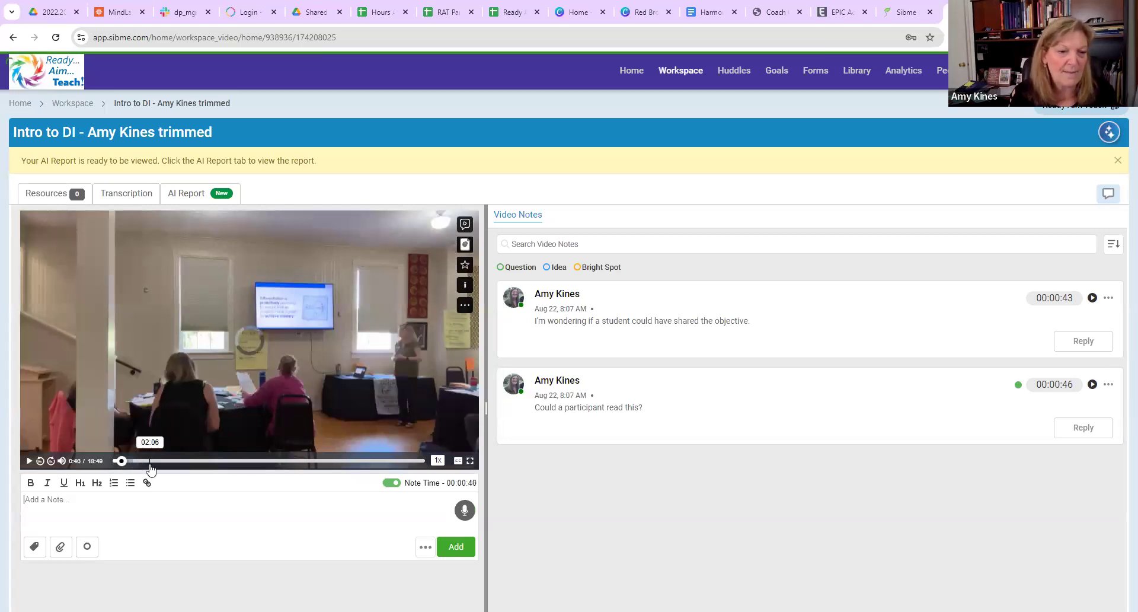
# - Skip ahead and post 'They seem excited.' at 2:58 tagged as a Bright Spot
pyautogui.moveTo(121, 460); pyautogui.dragTo(149, 460)
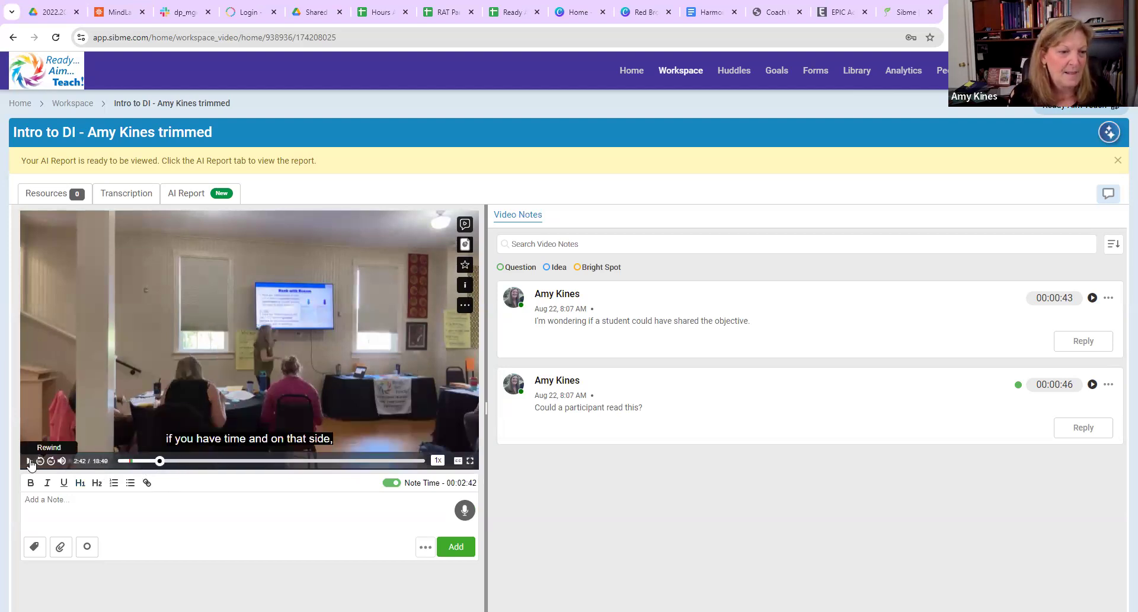
pyautogui.click(29, 461)
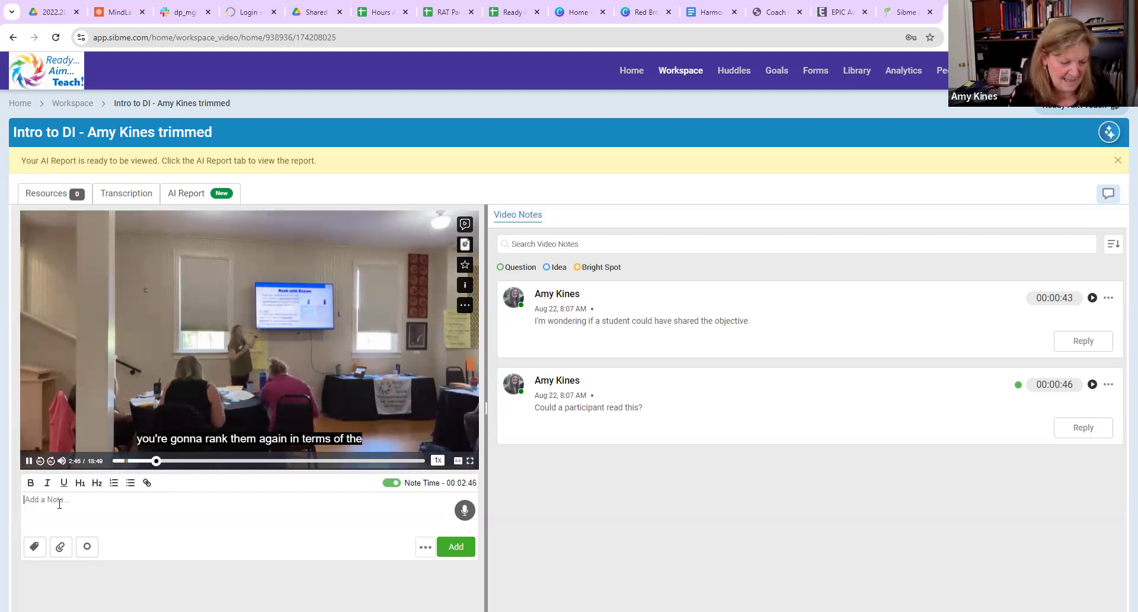
pyautogui.write('The')
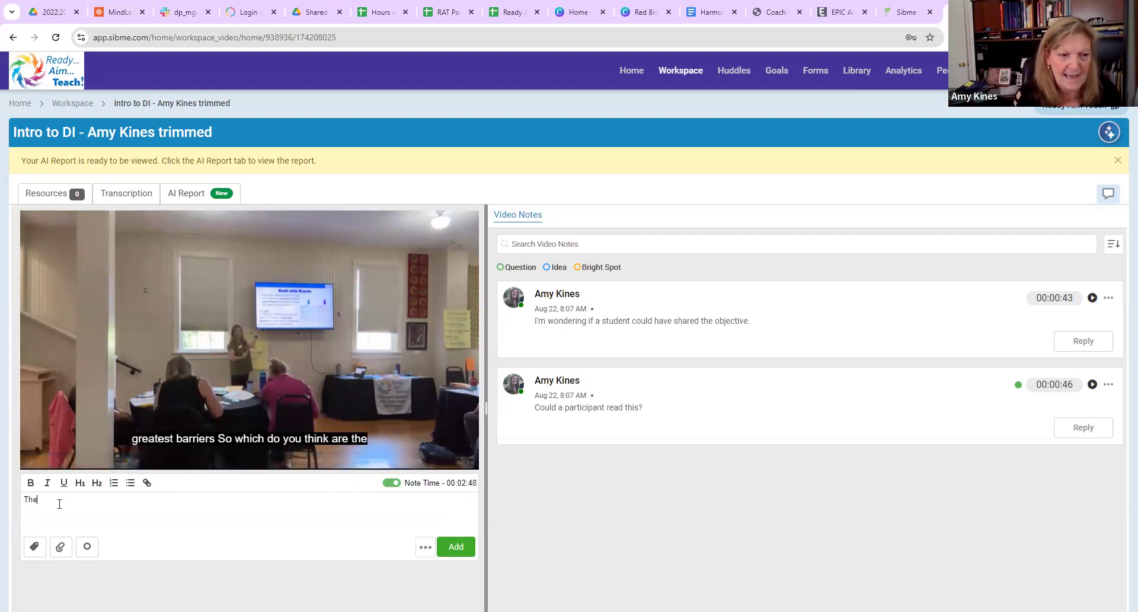
pyautogui.write('hey seem excited.')
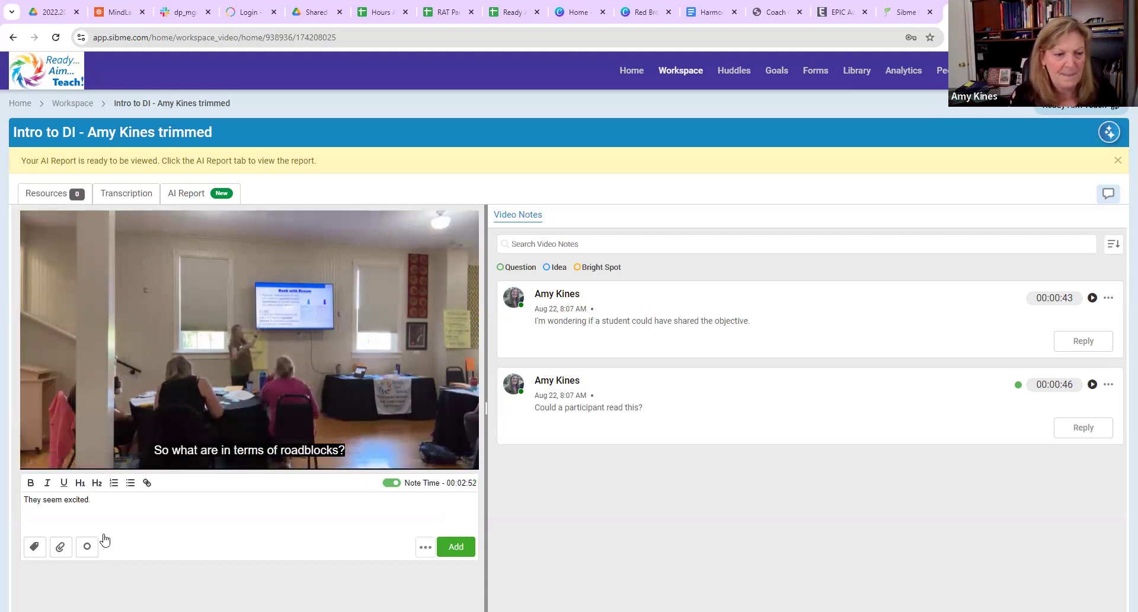
pyautogui.click(86, 546)
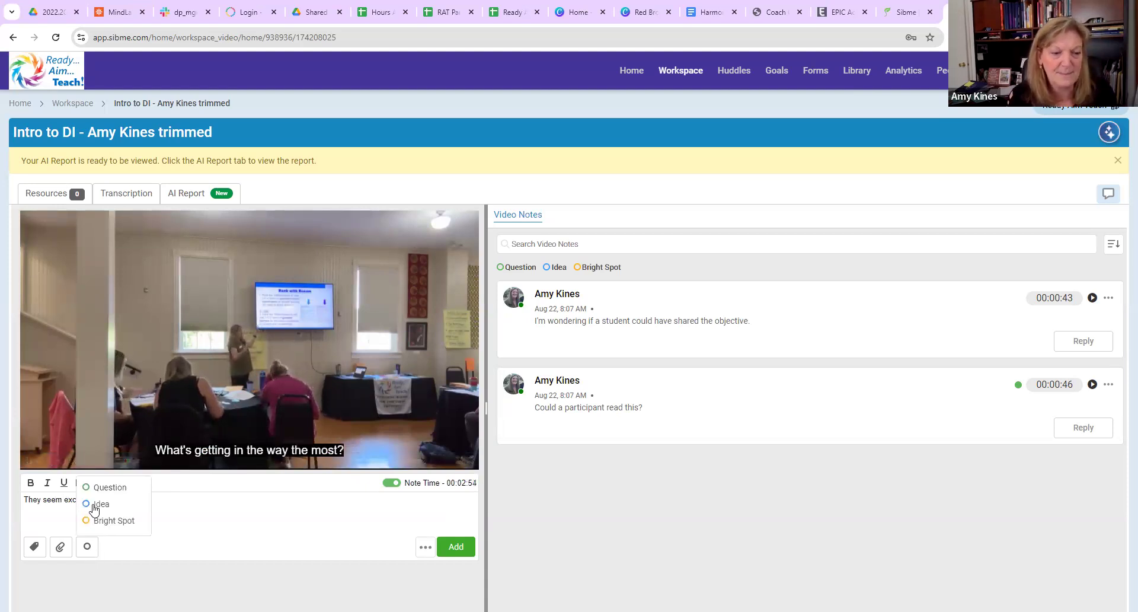
pyautogui.click(101, 504)
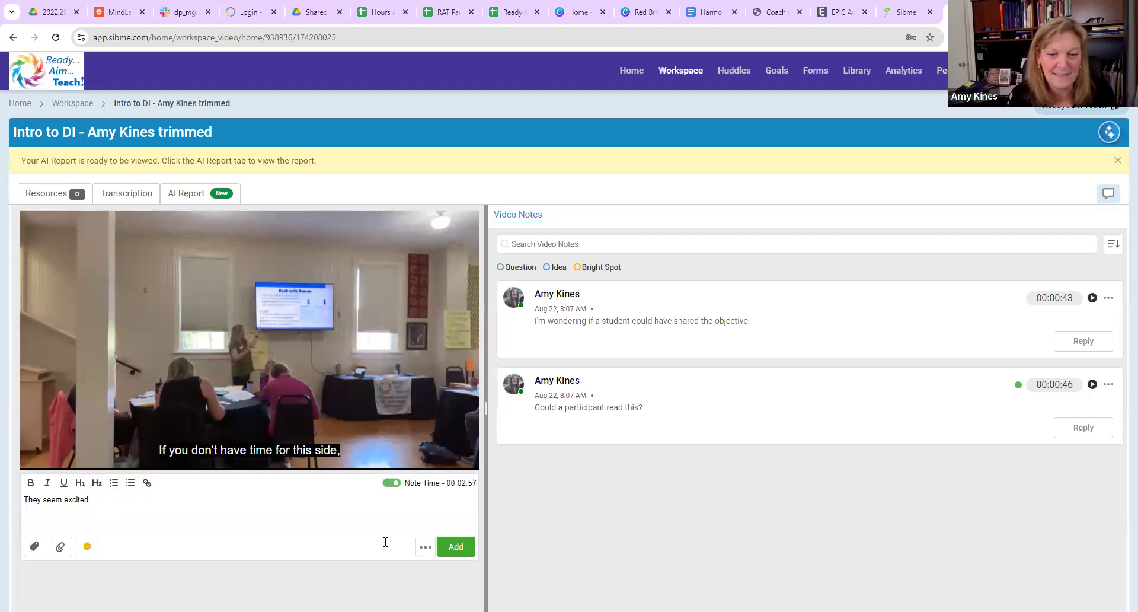
pyautogui.click(455, 546)
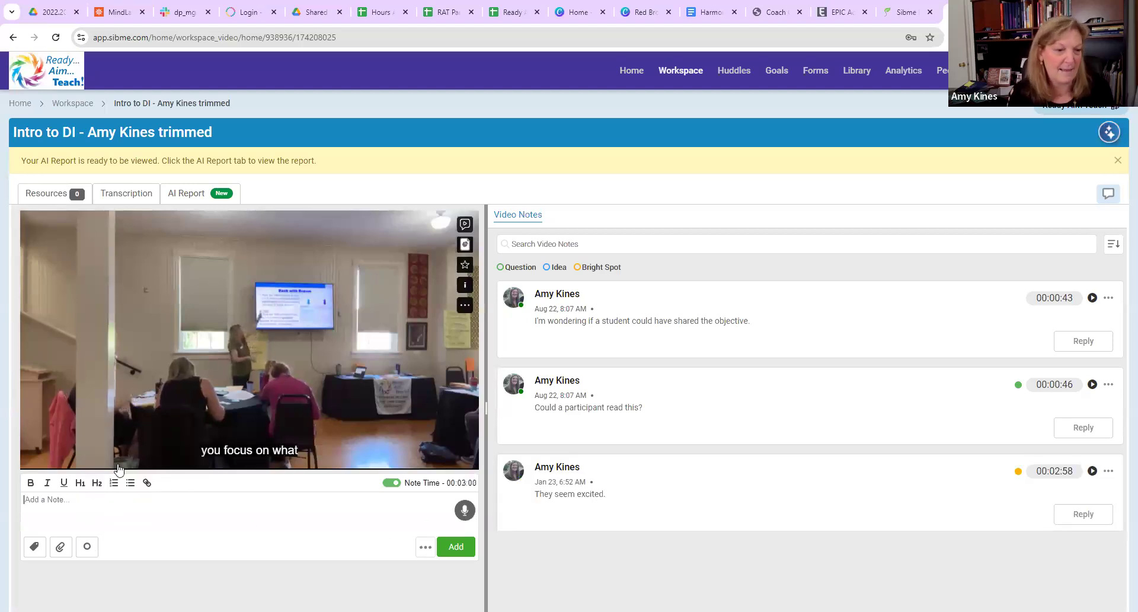
pyautogui.moveTo(119, 460); pyautogui.dragTo(181, 460)
pyautogui.write('Is there a routine for movement?')
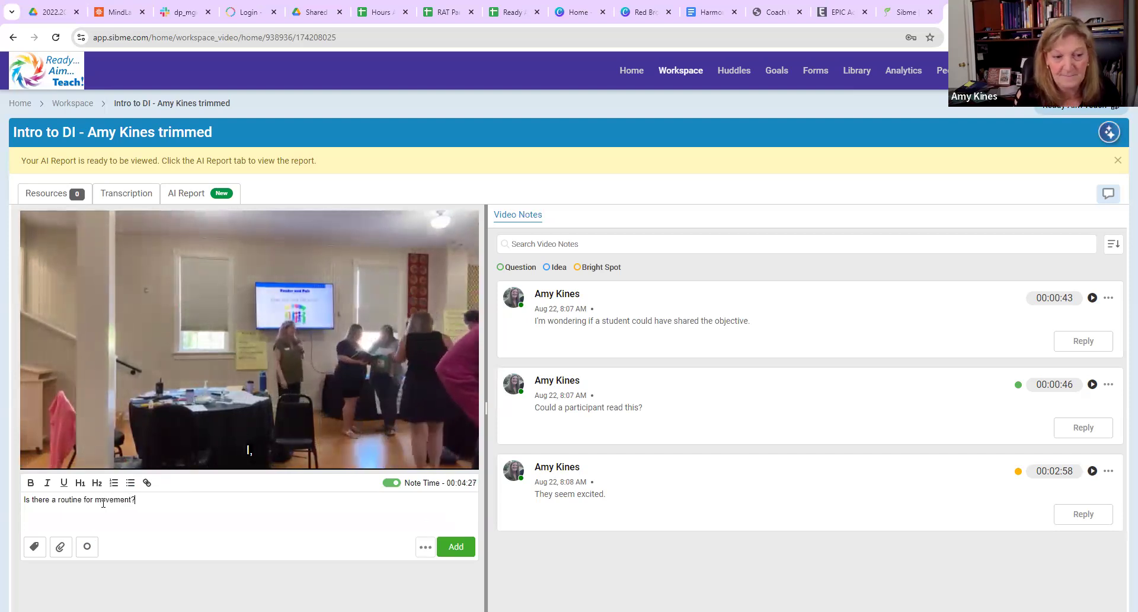
# - Tag 'Is there a routine for movement?' and post it at 4:32
pyautogui.click(87, 547)
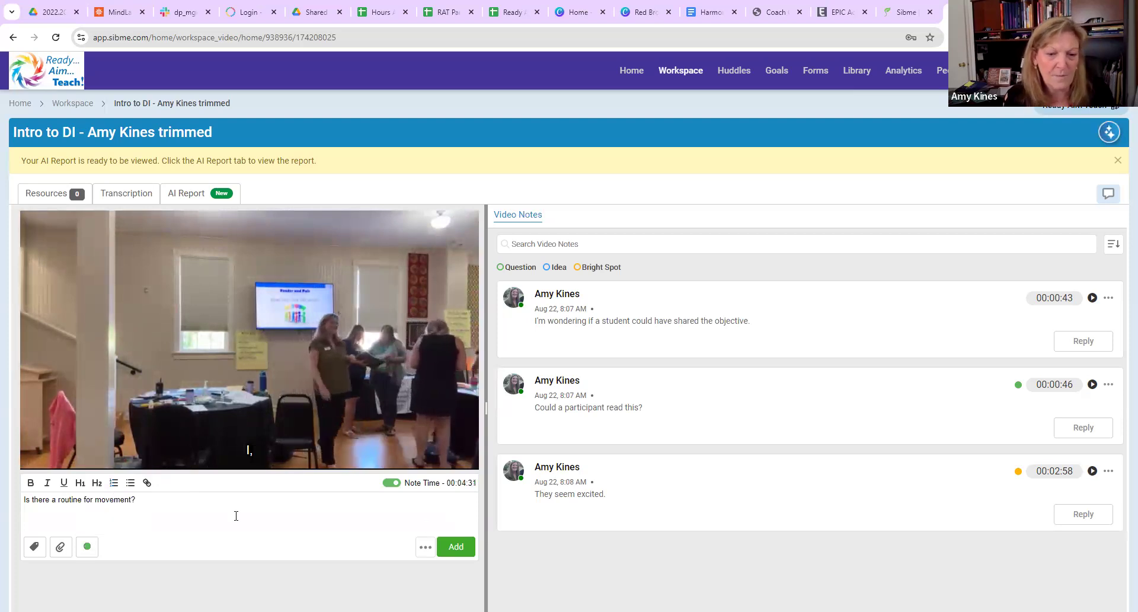
pyautogui.click(455, 546)
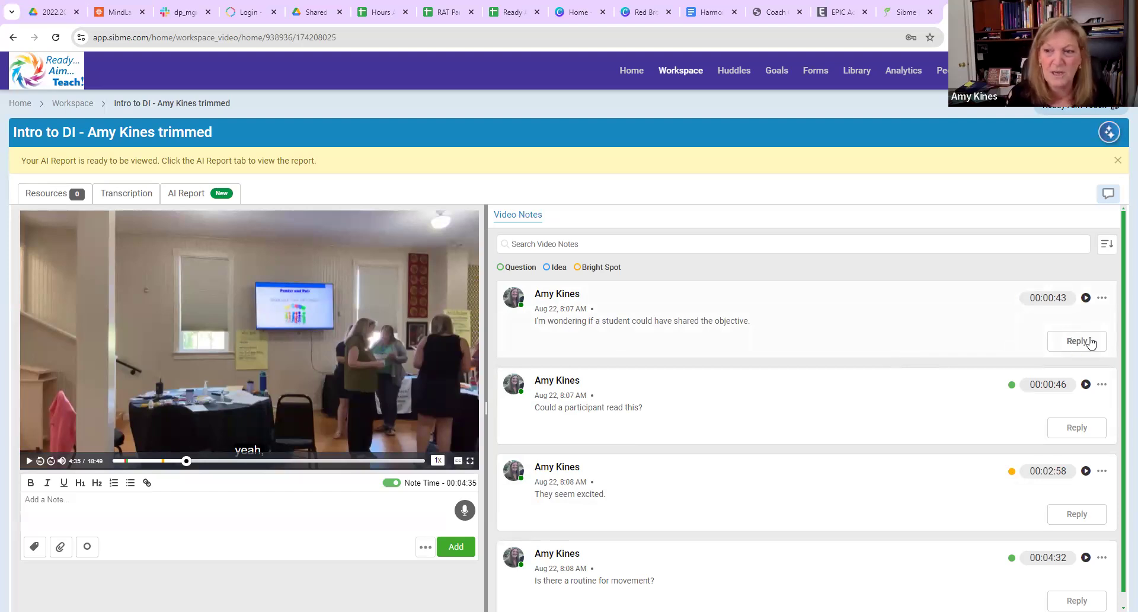
# - Draft a reply on the objective note about starting this practice, then filter notes to Questions
pyautogui.click(1076, 341)
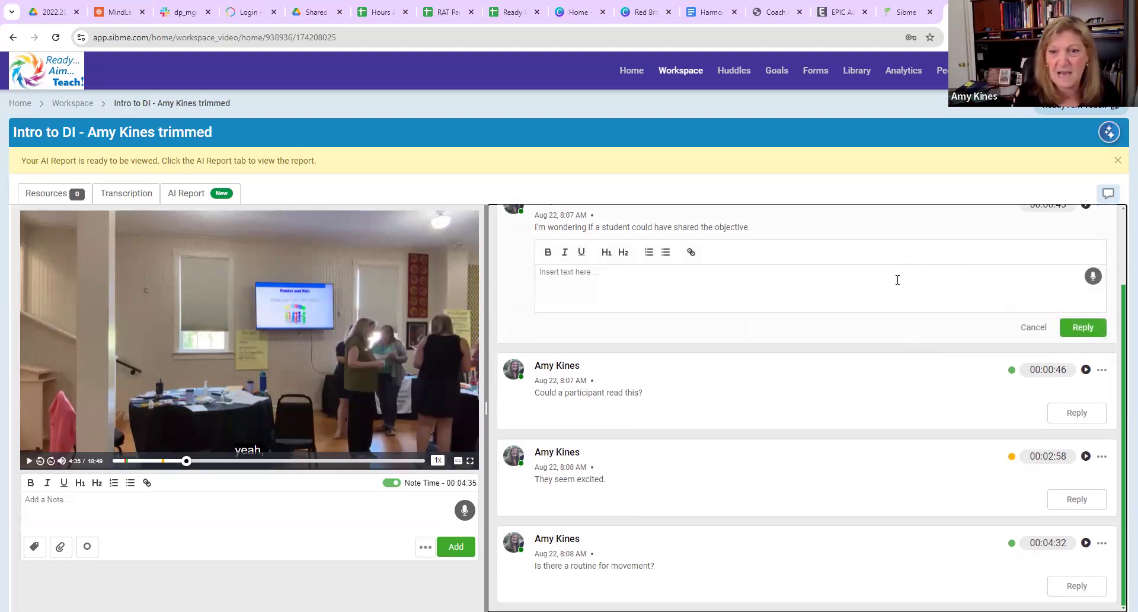
pyautogui.write('Is this a')
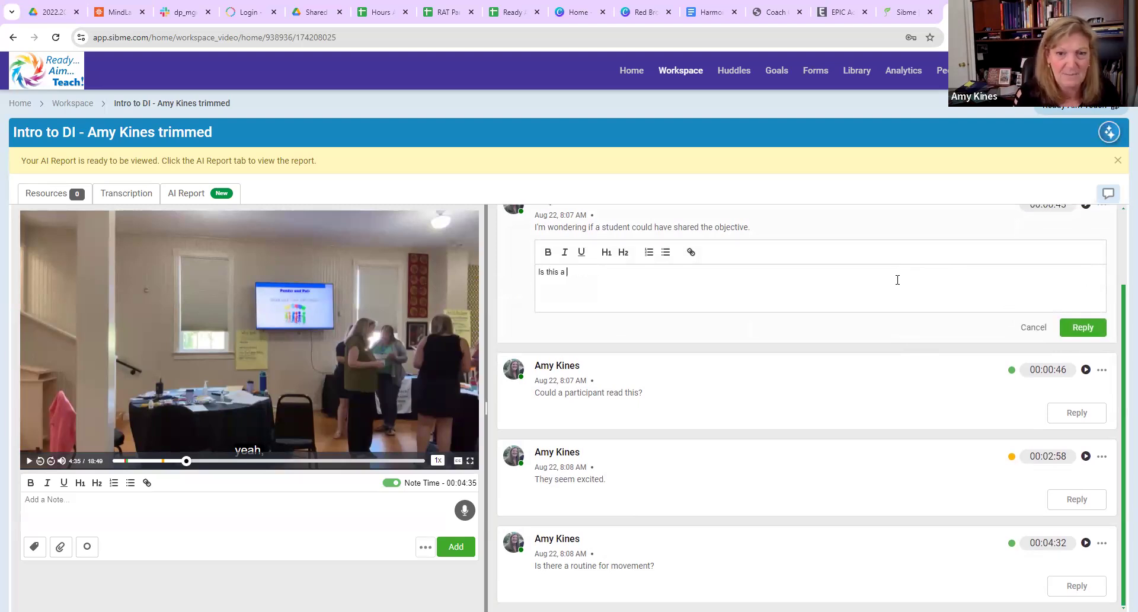
pyautogui.write('practice you use in your room? How might you start doing this?')
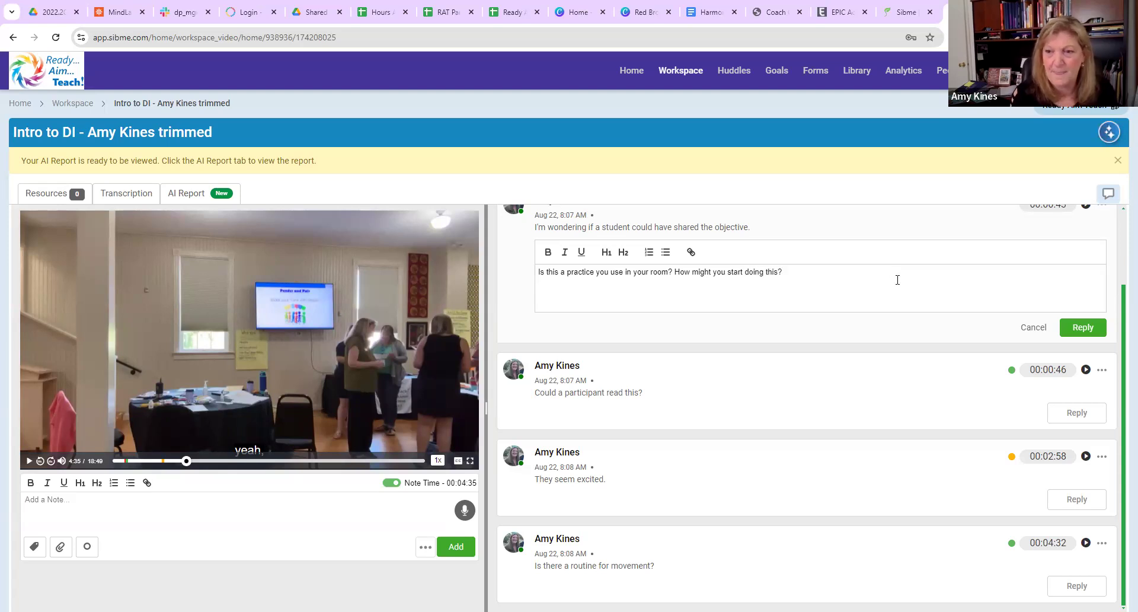
pyautogui.click(1083, 327)
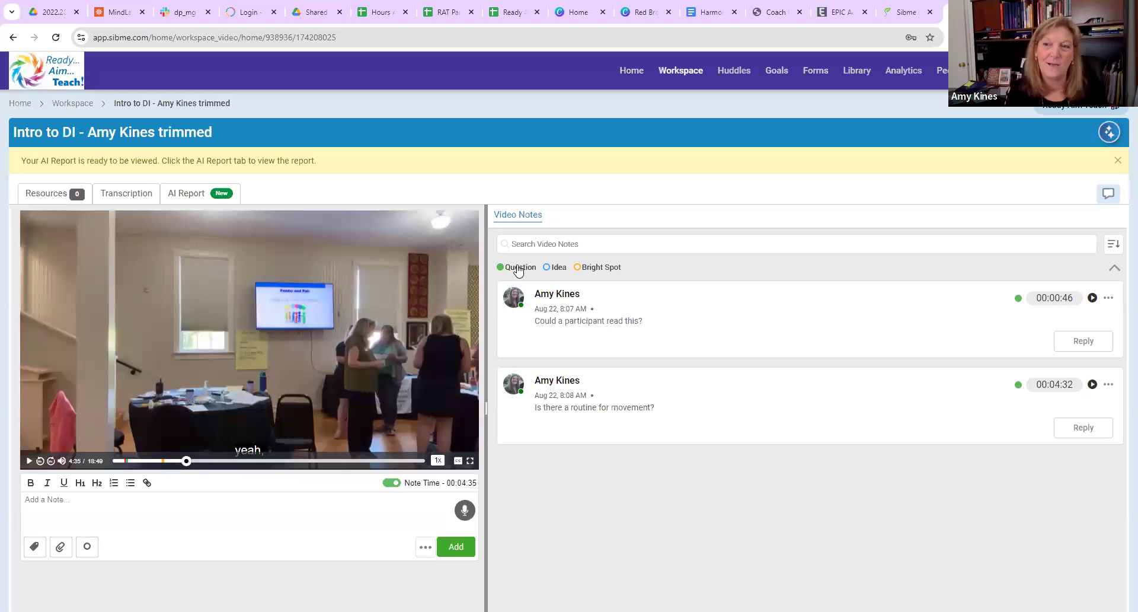
pyautogui.moveTo(599, 268)
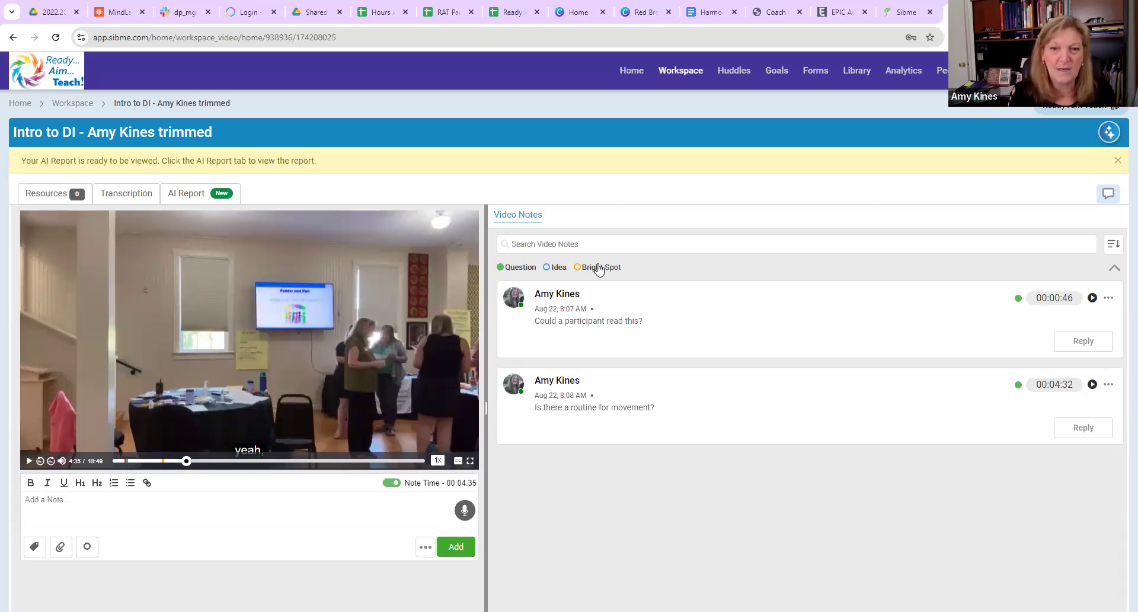
pyautogui.click(557, 266)
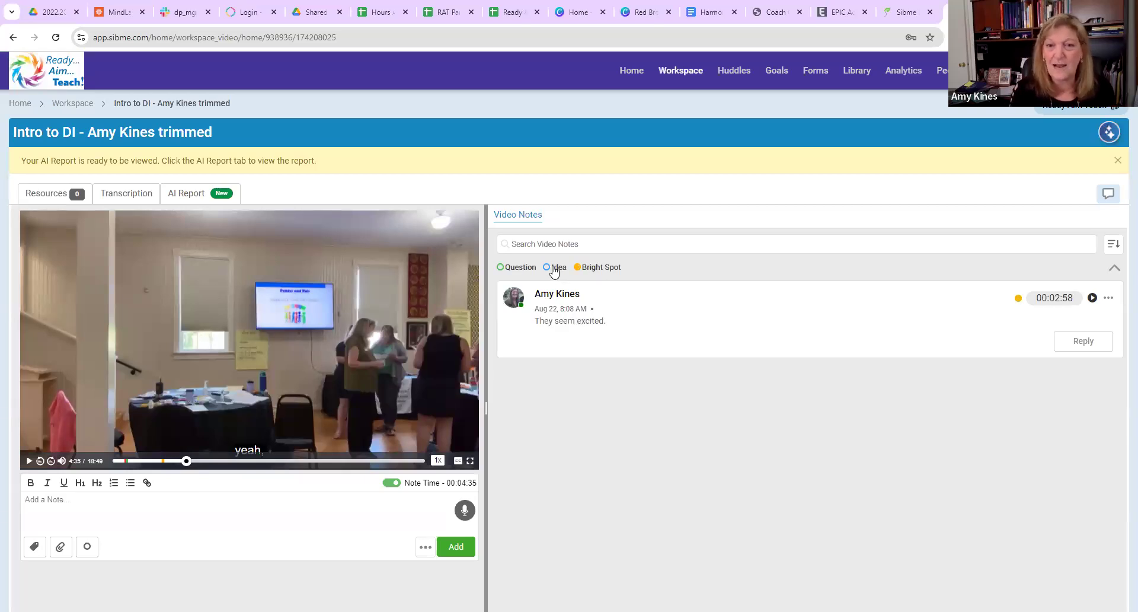
pyautogui.click(520, 267)
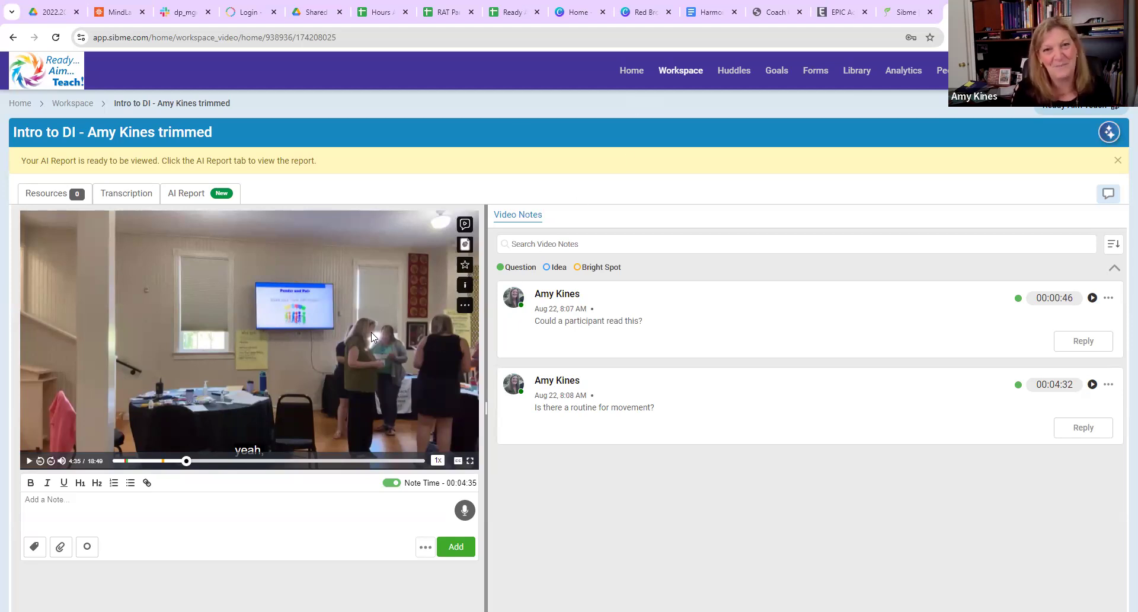
pyautogui.moveTo(540, 527)
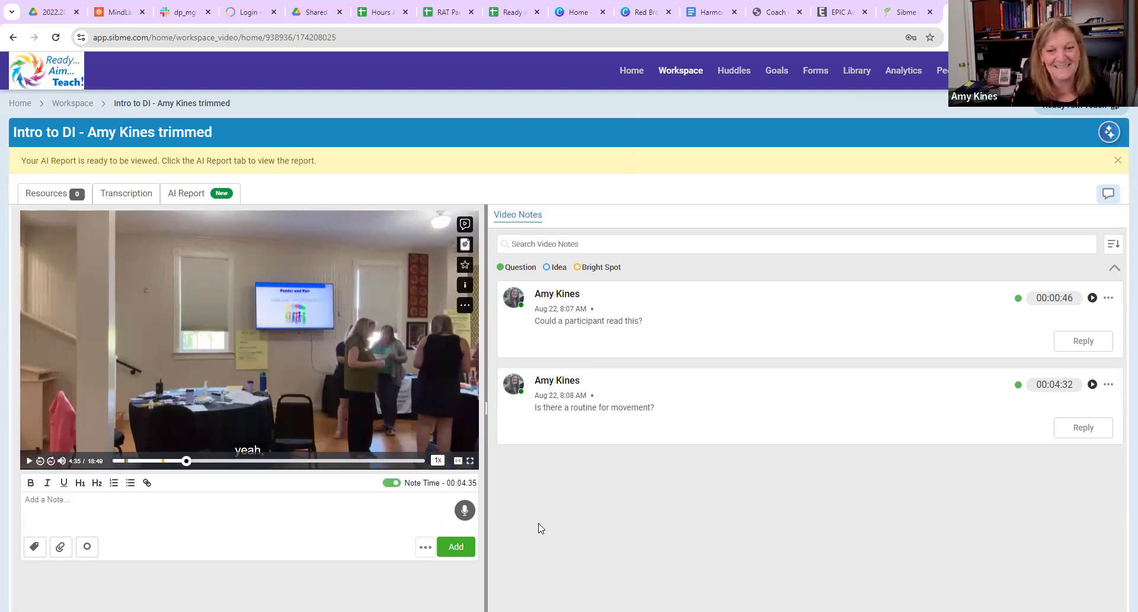